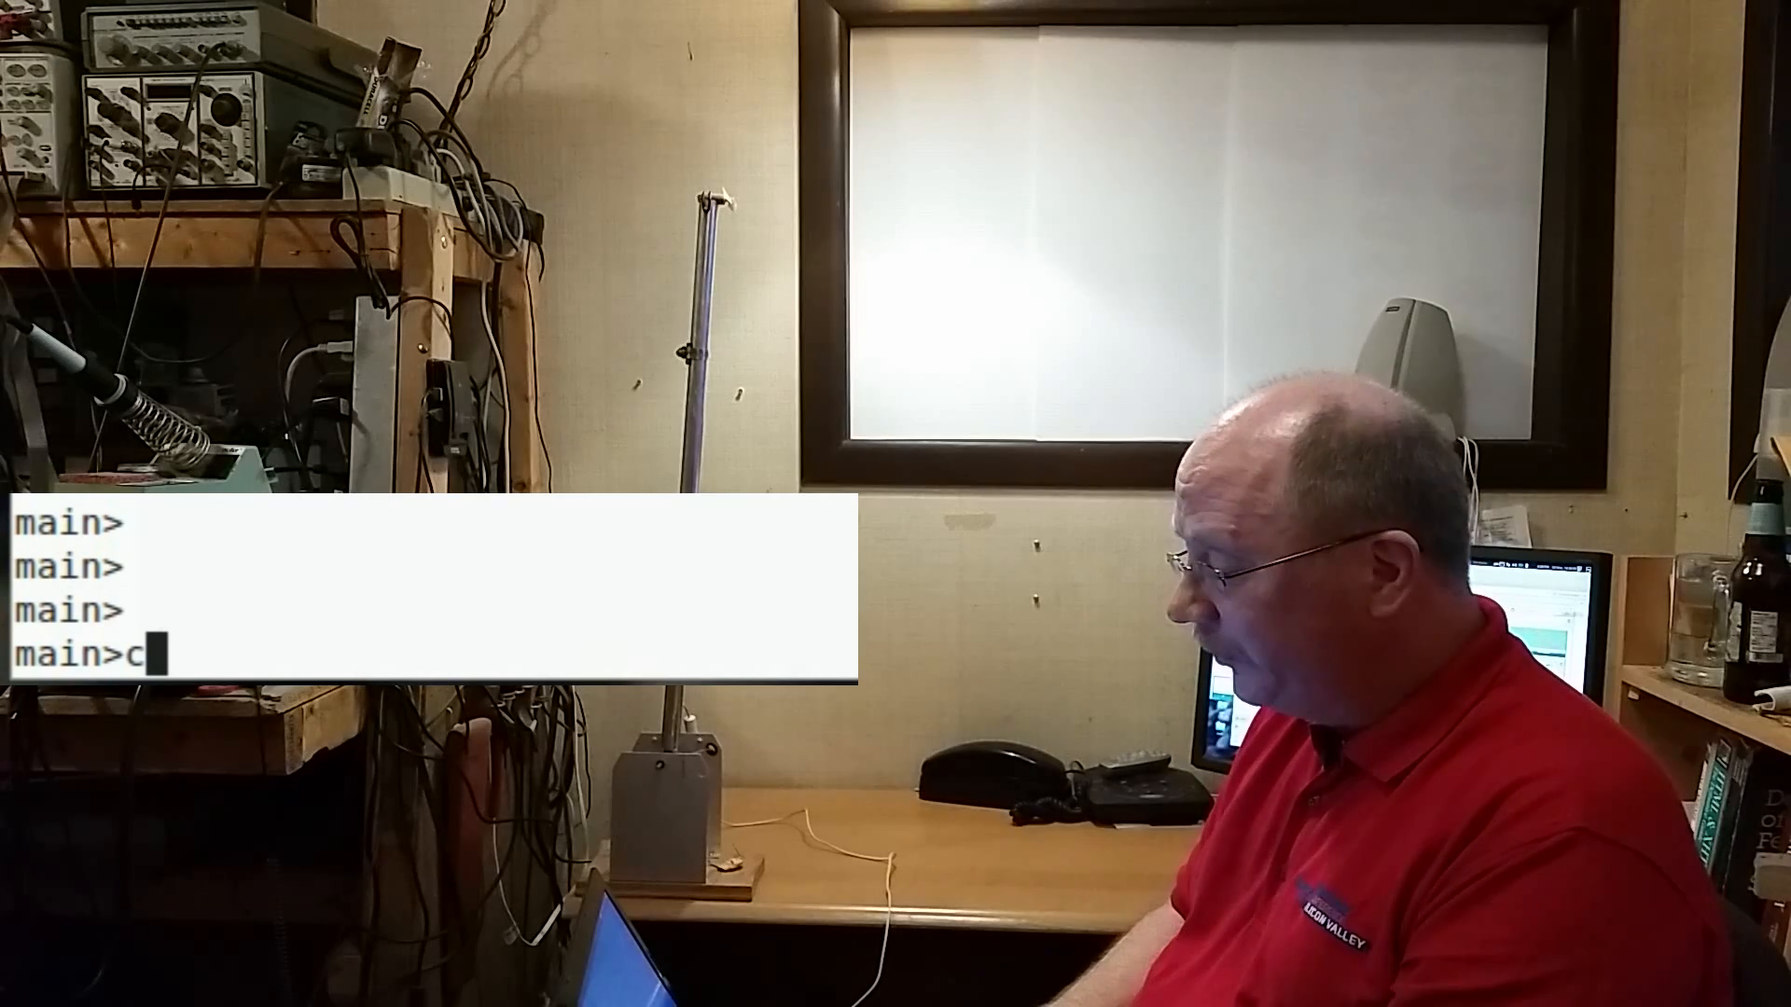
type("ontr")
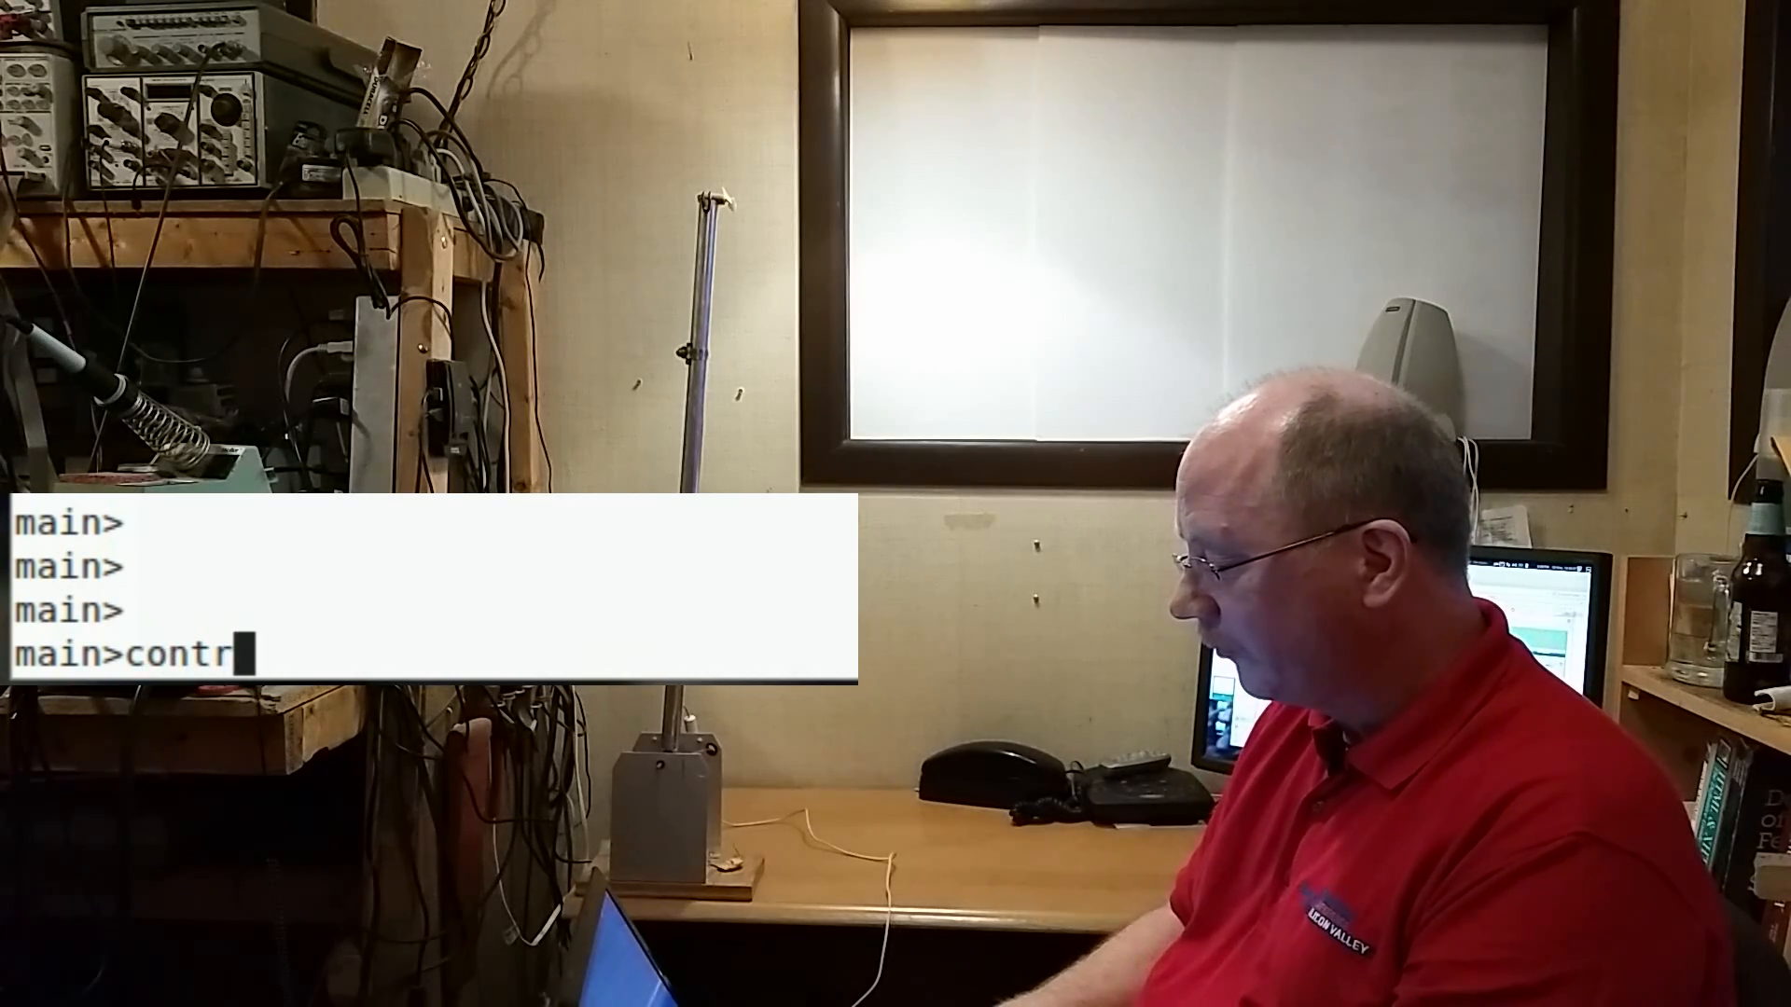
type("ol target 0")
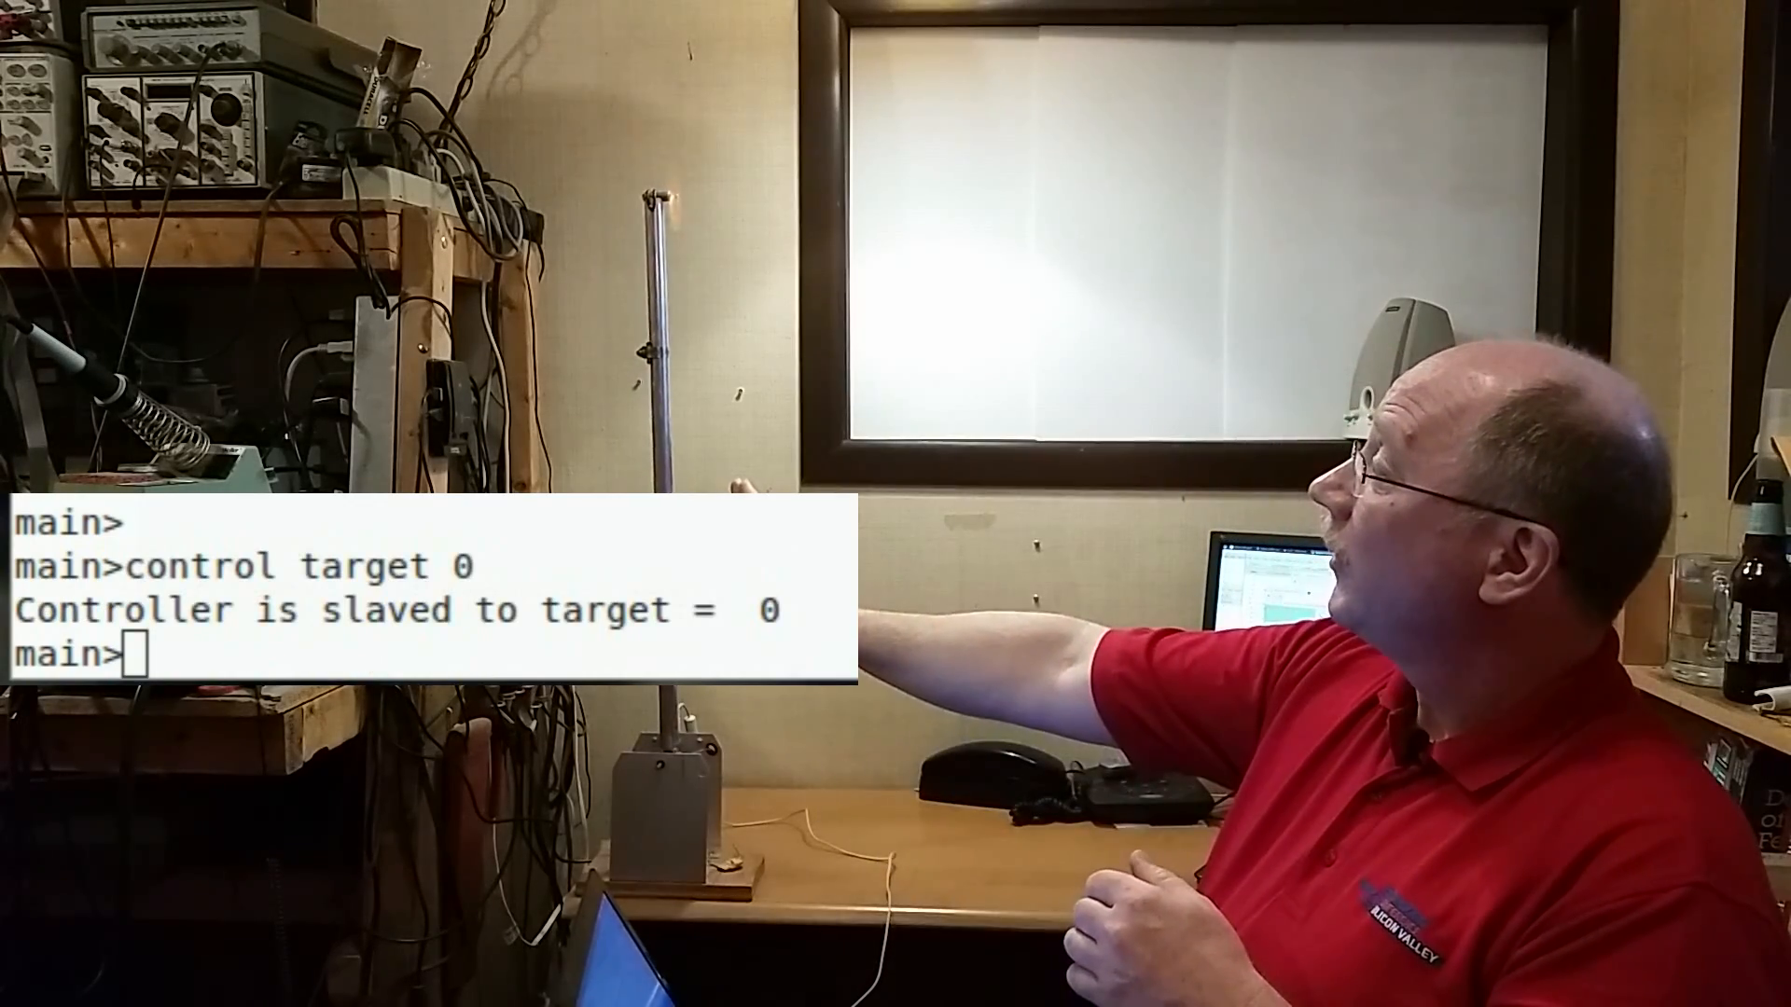
type("control target -45")
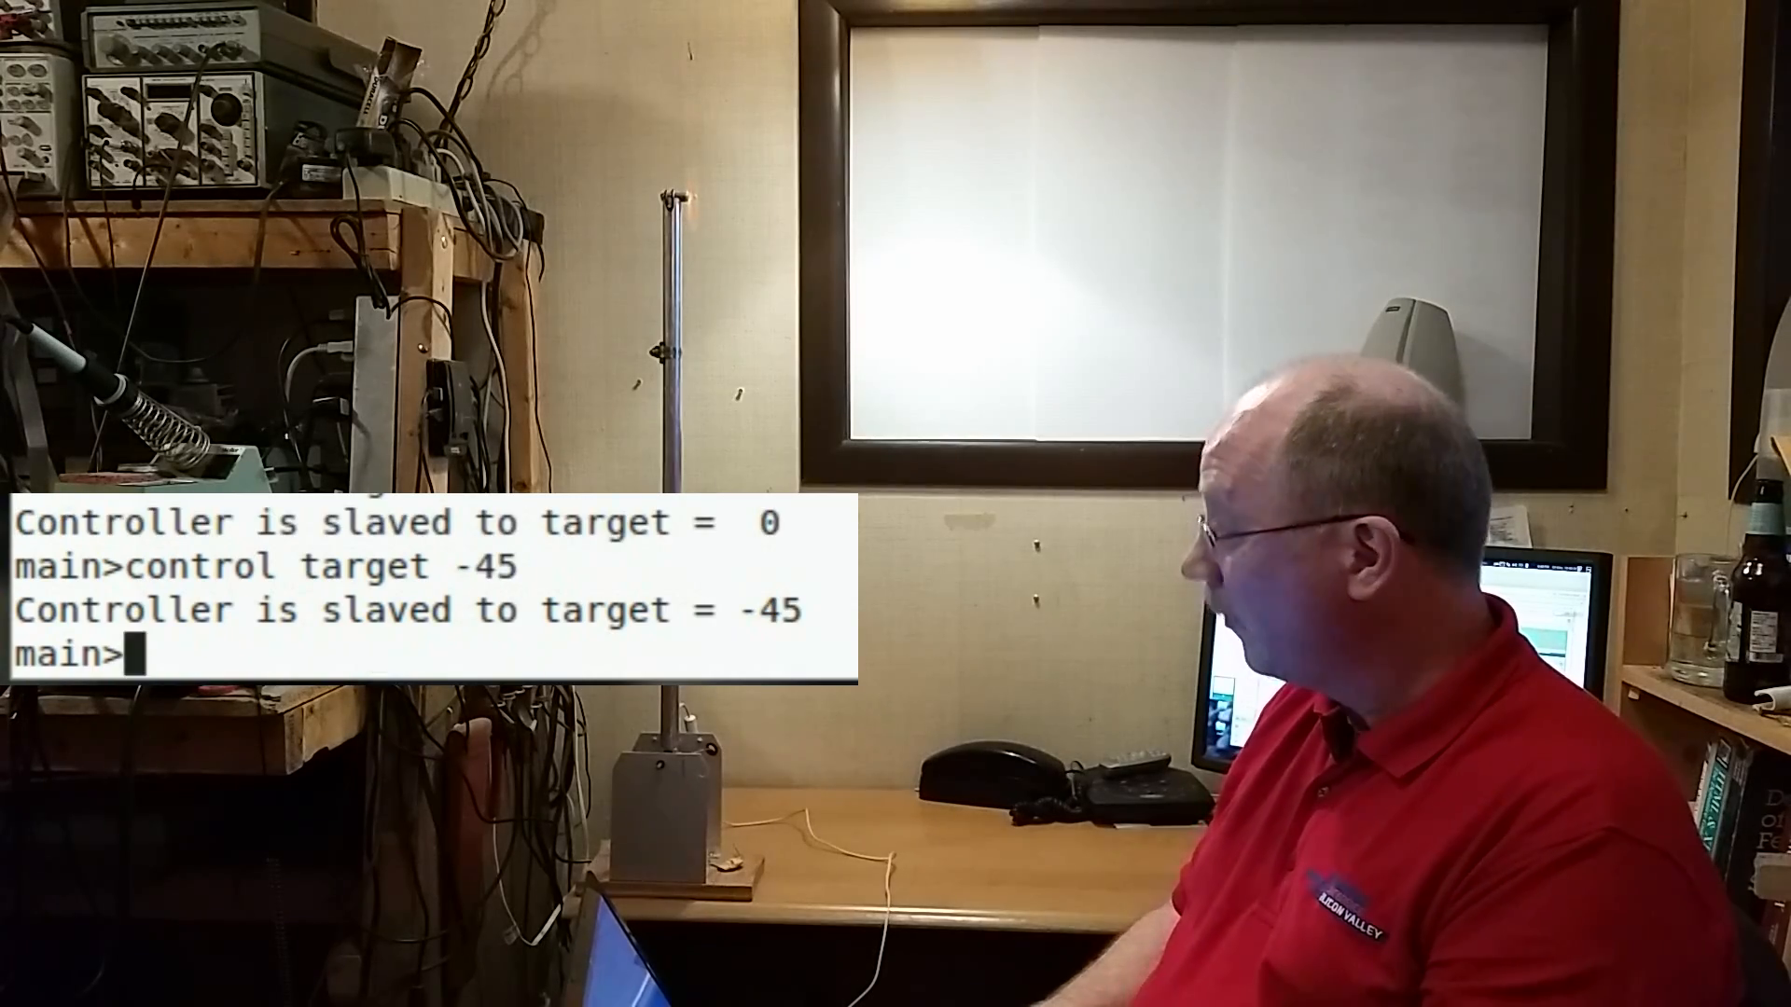
type("control off")
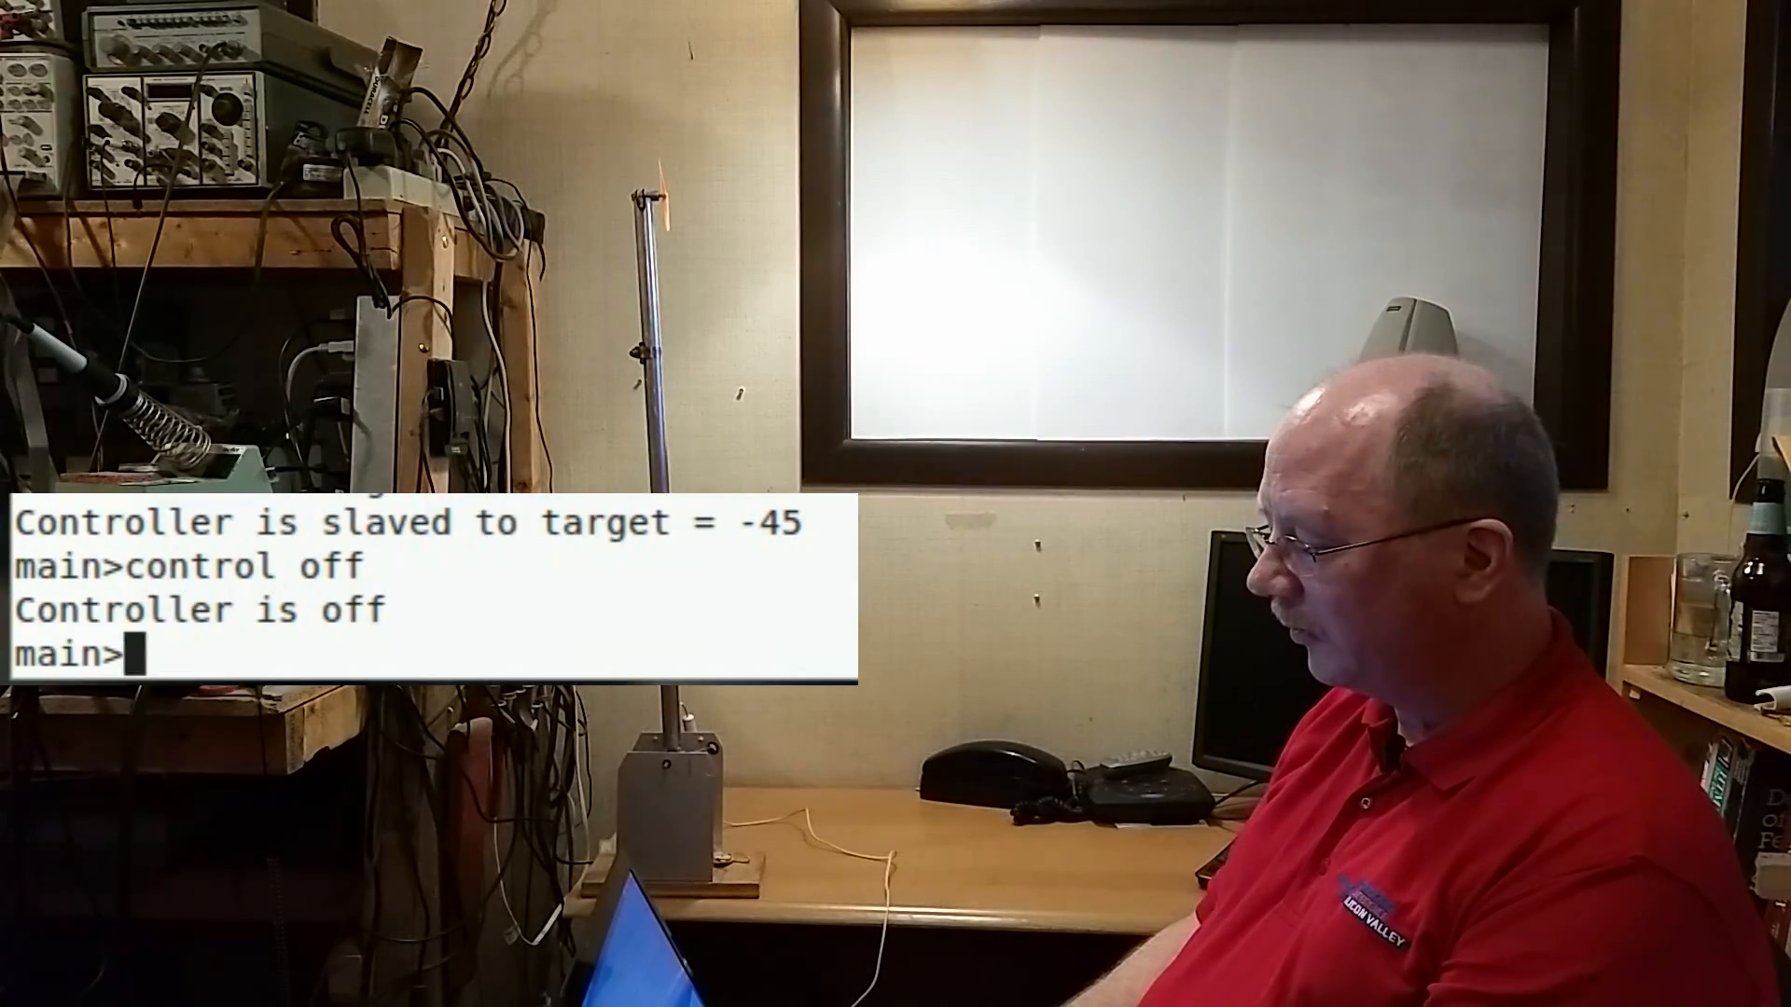
type("ai")
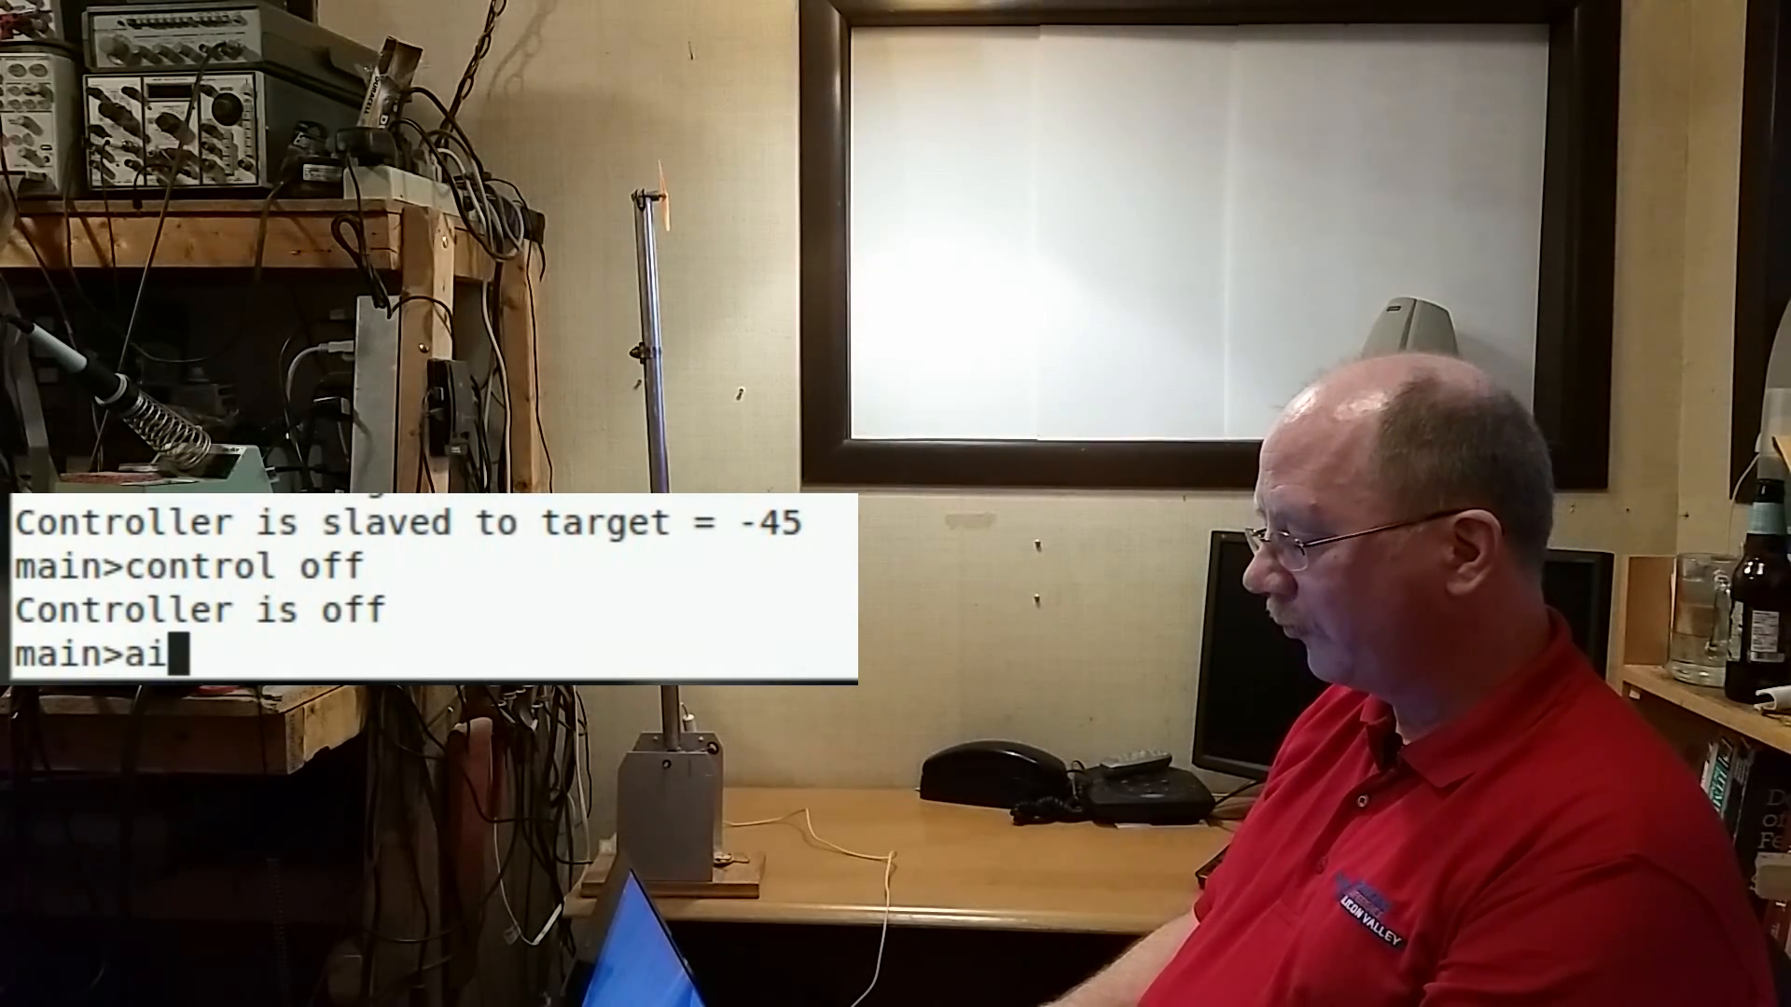
type("ilim 0")
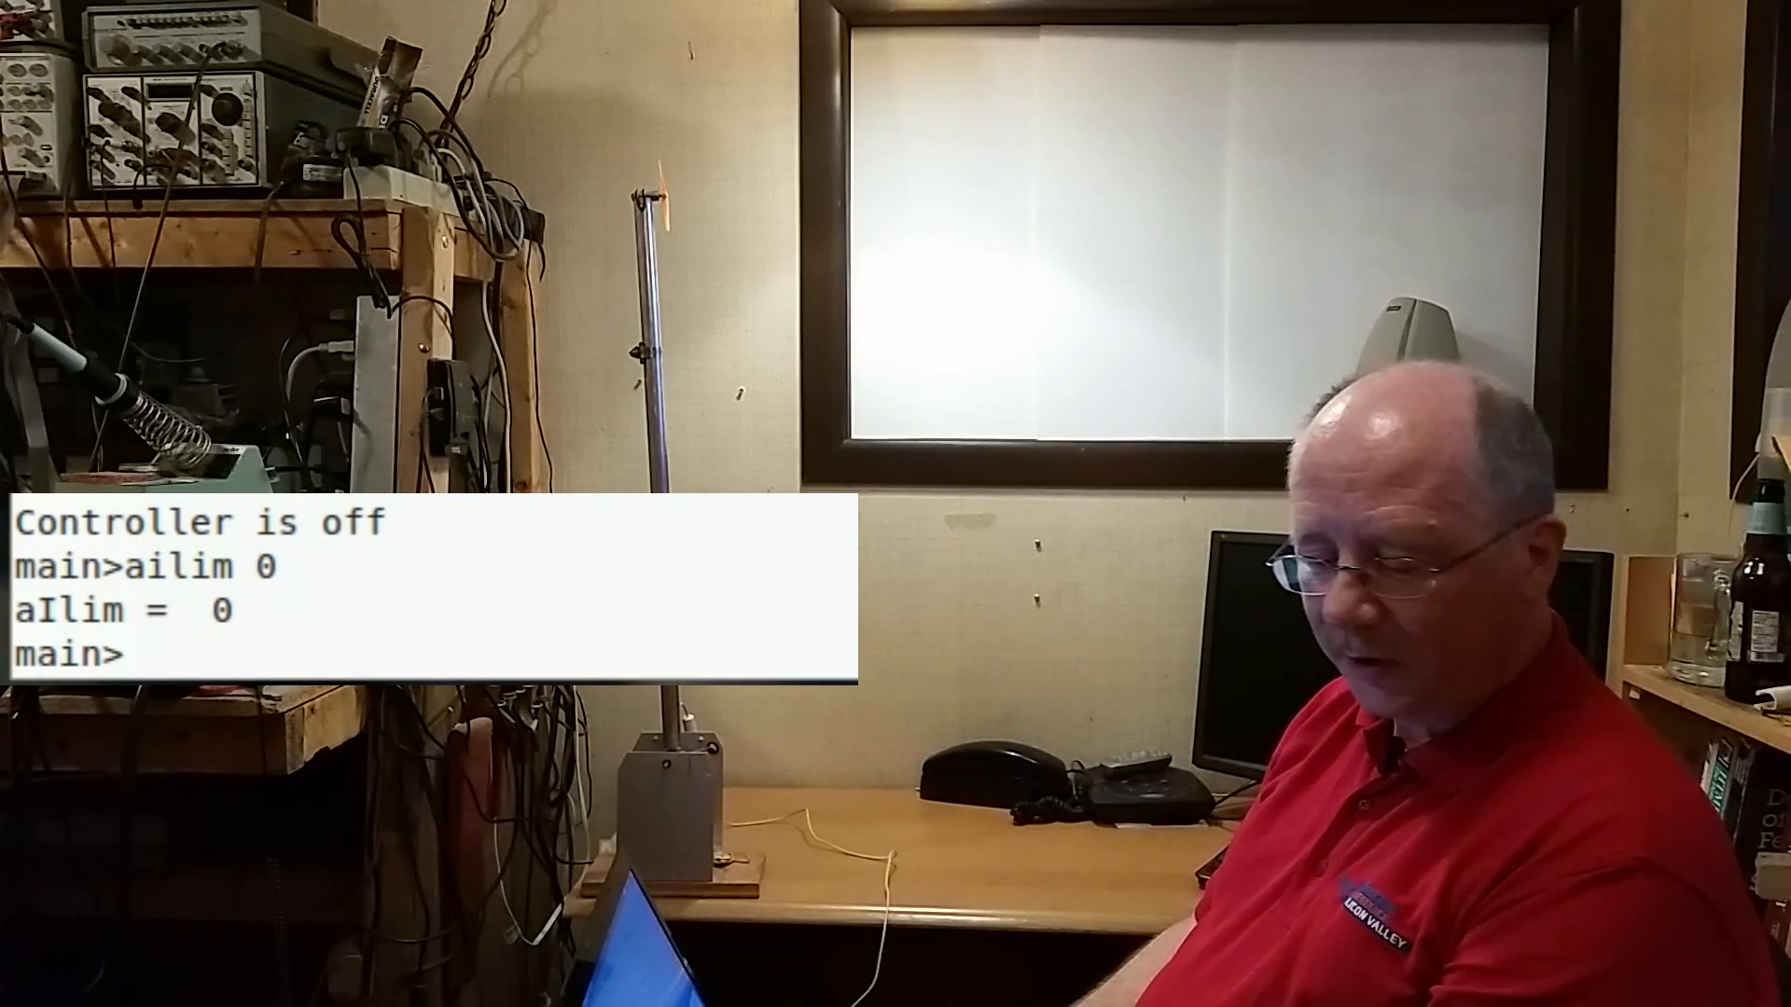
type("avlim 0")
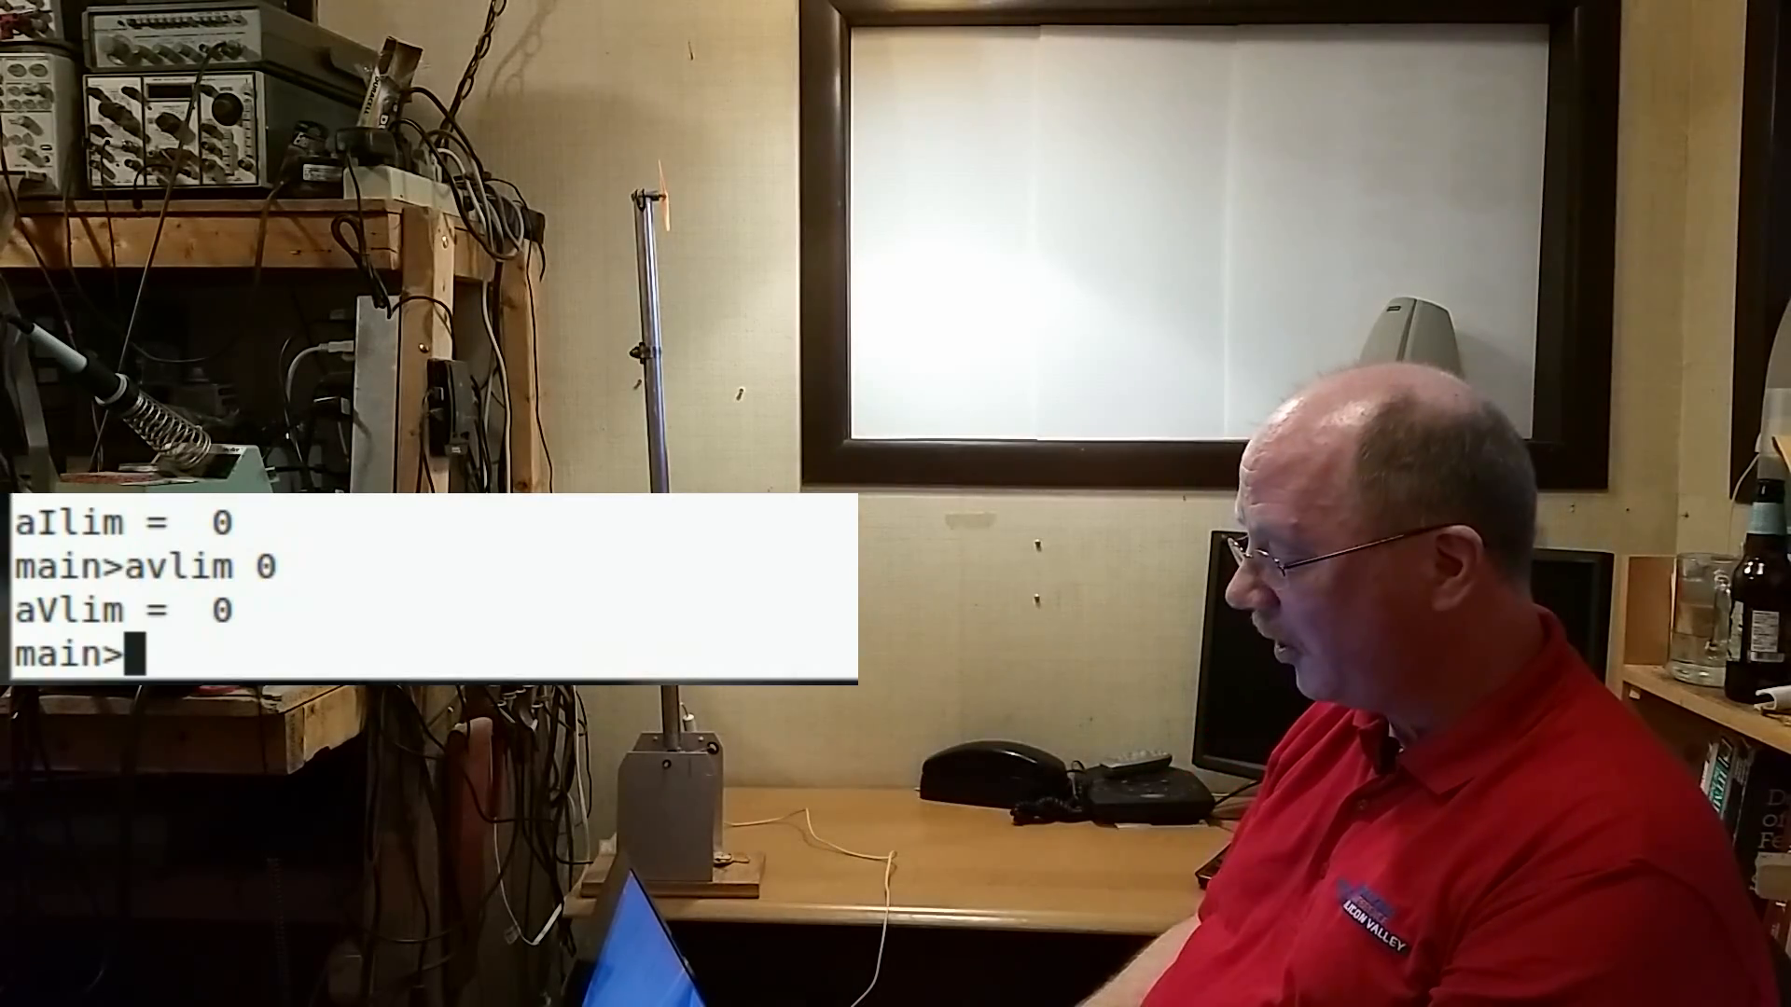
type("control target 0")
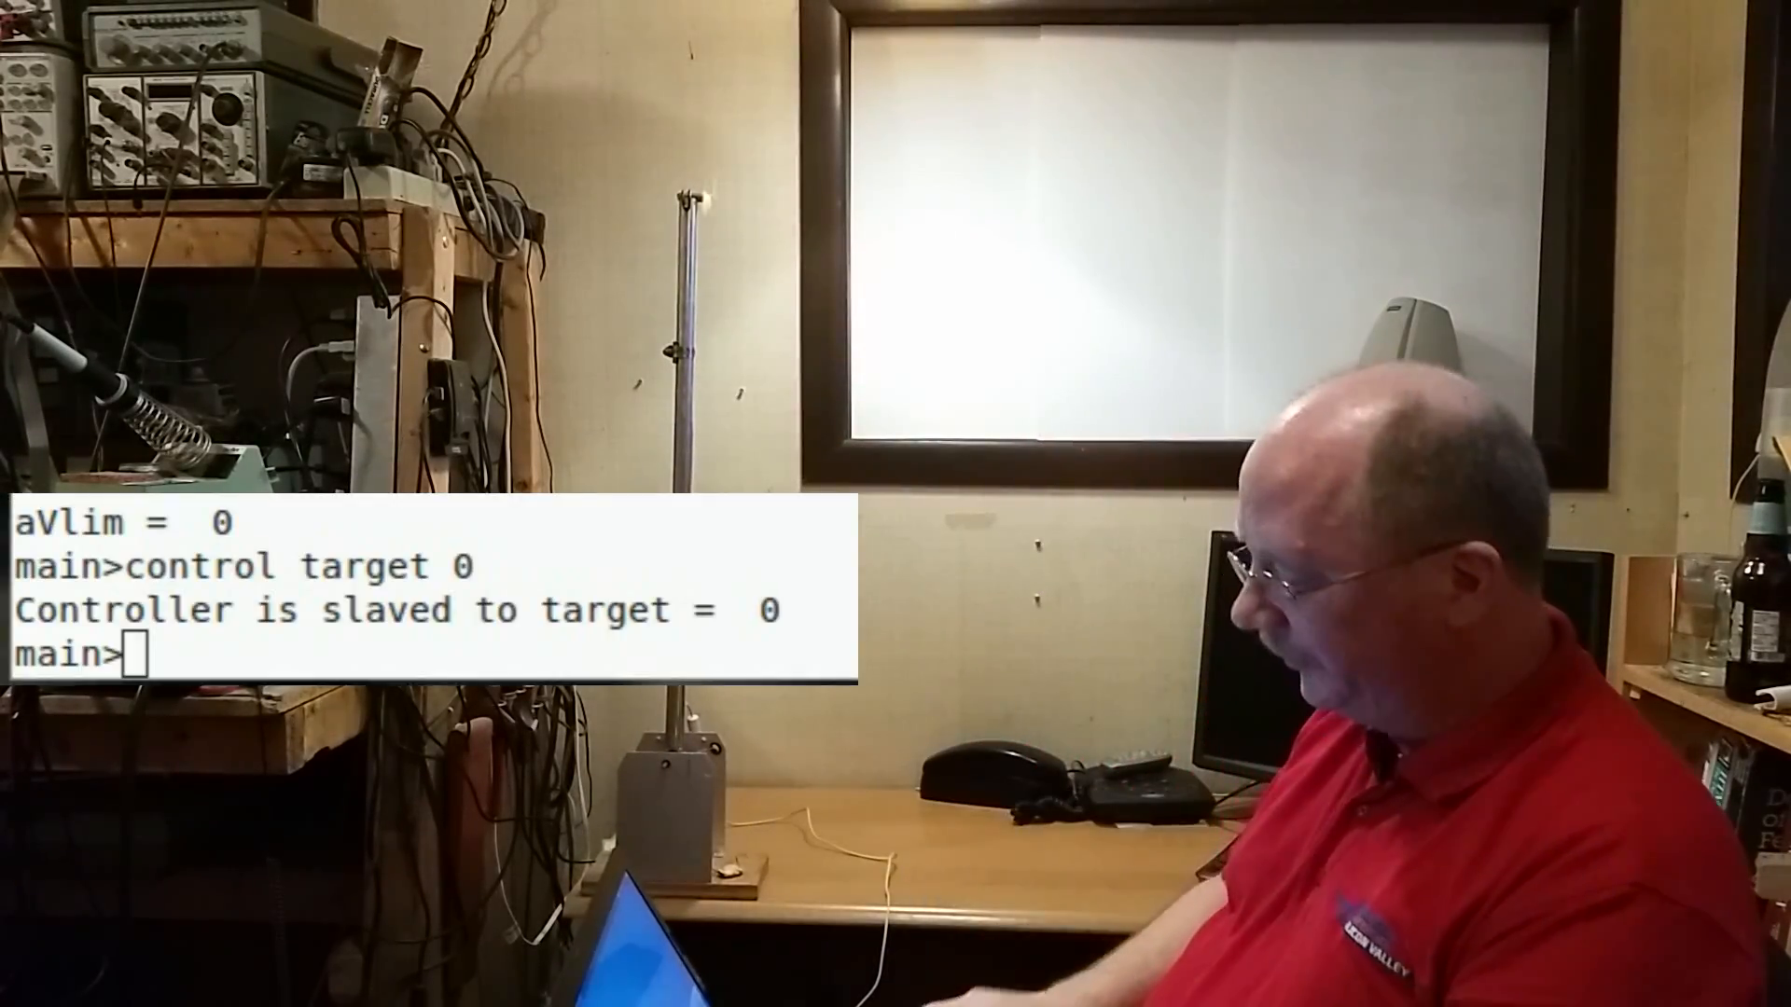
type("control off")
type("avlim")
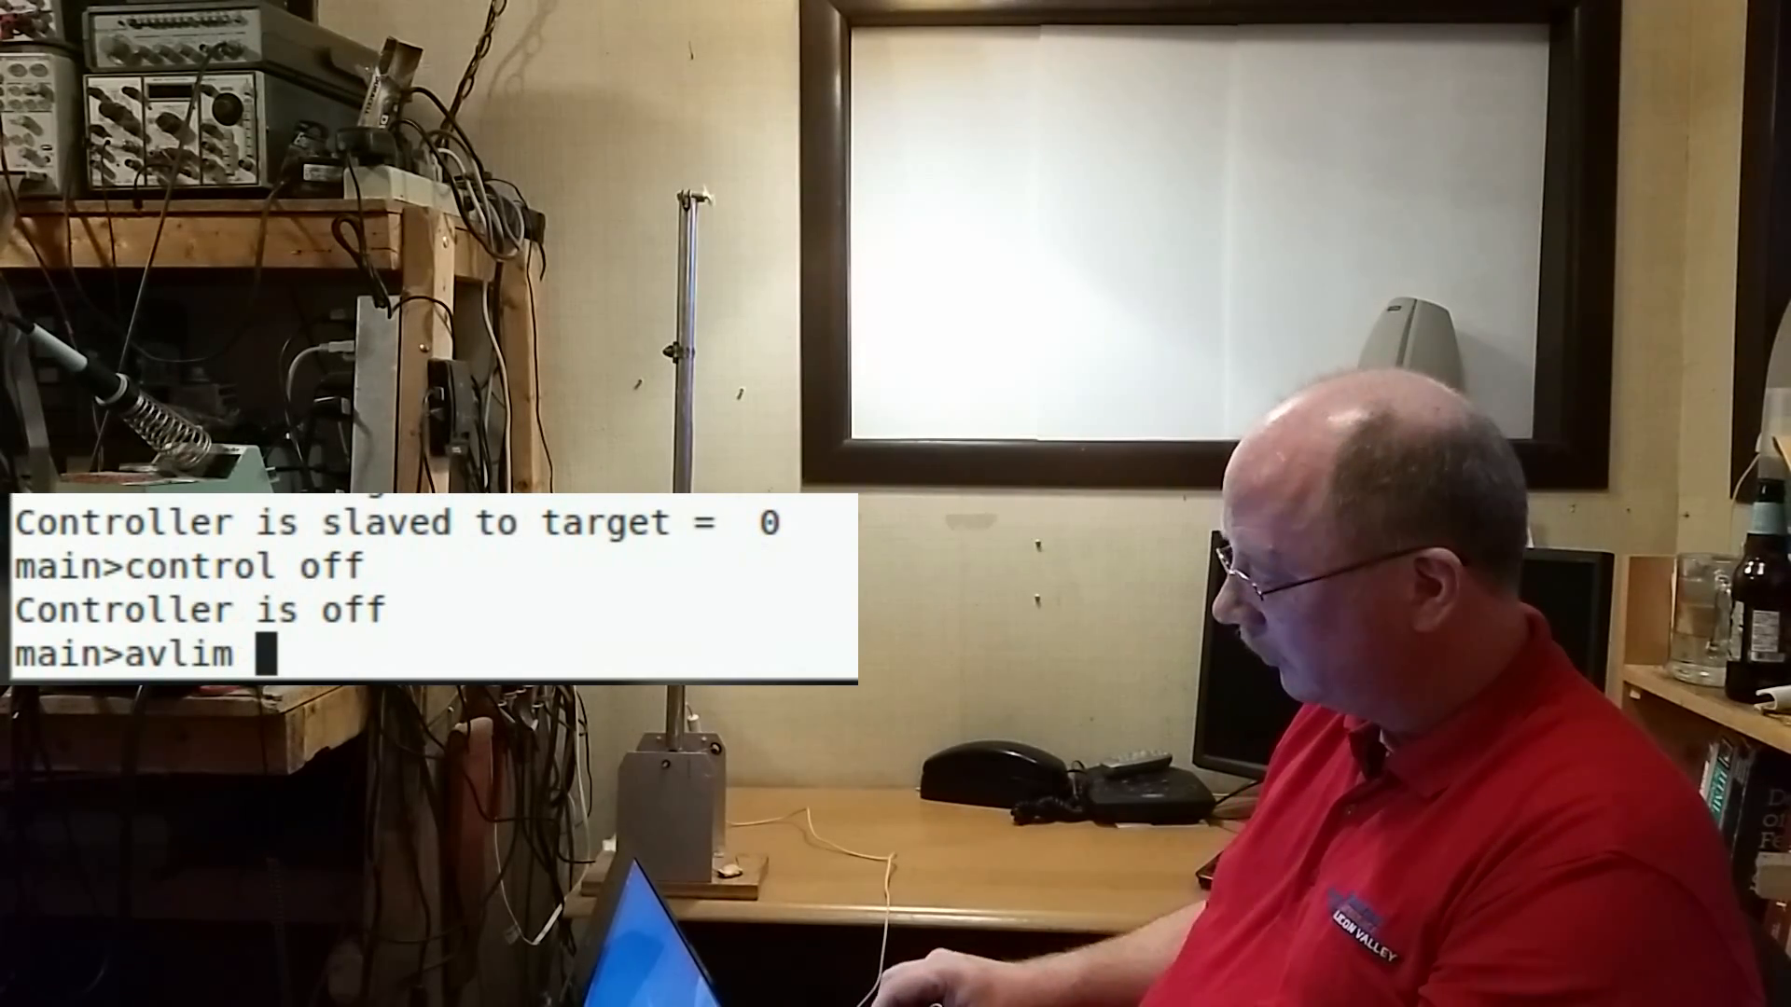
type("0.00075")
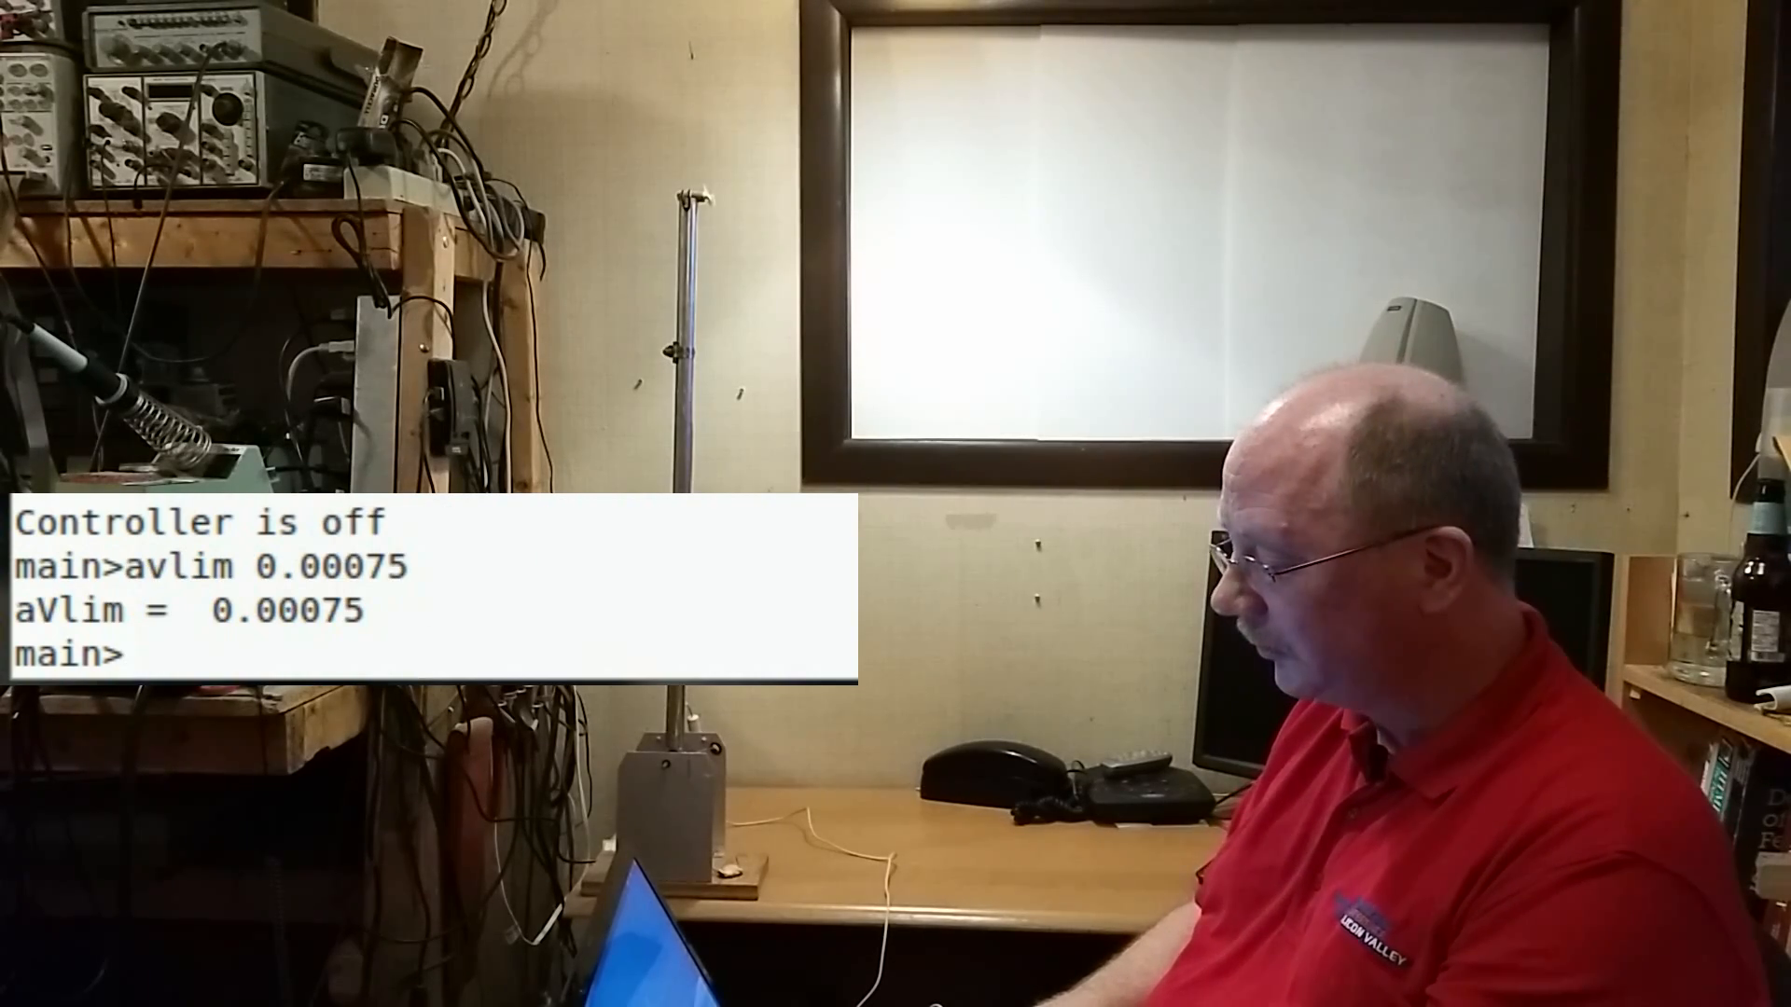
type("control target 0")
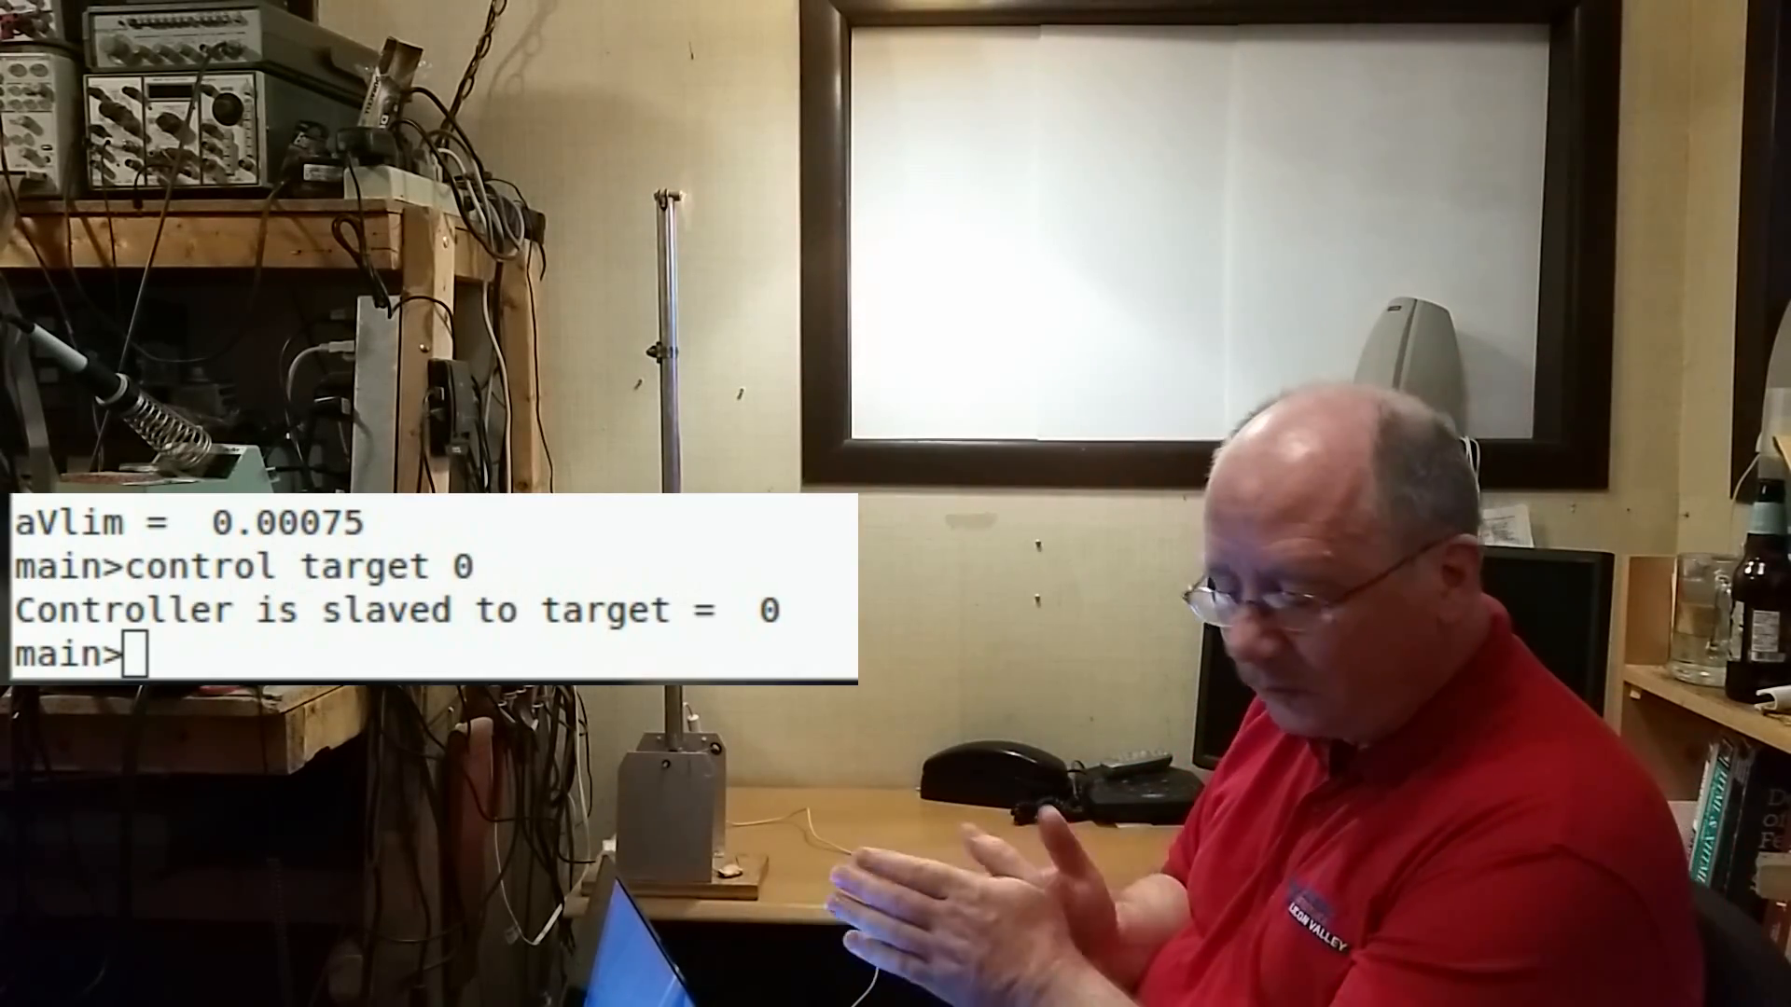
type("control")
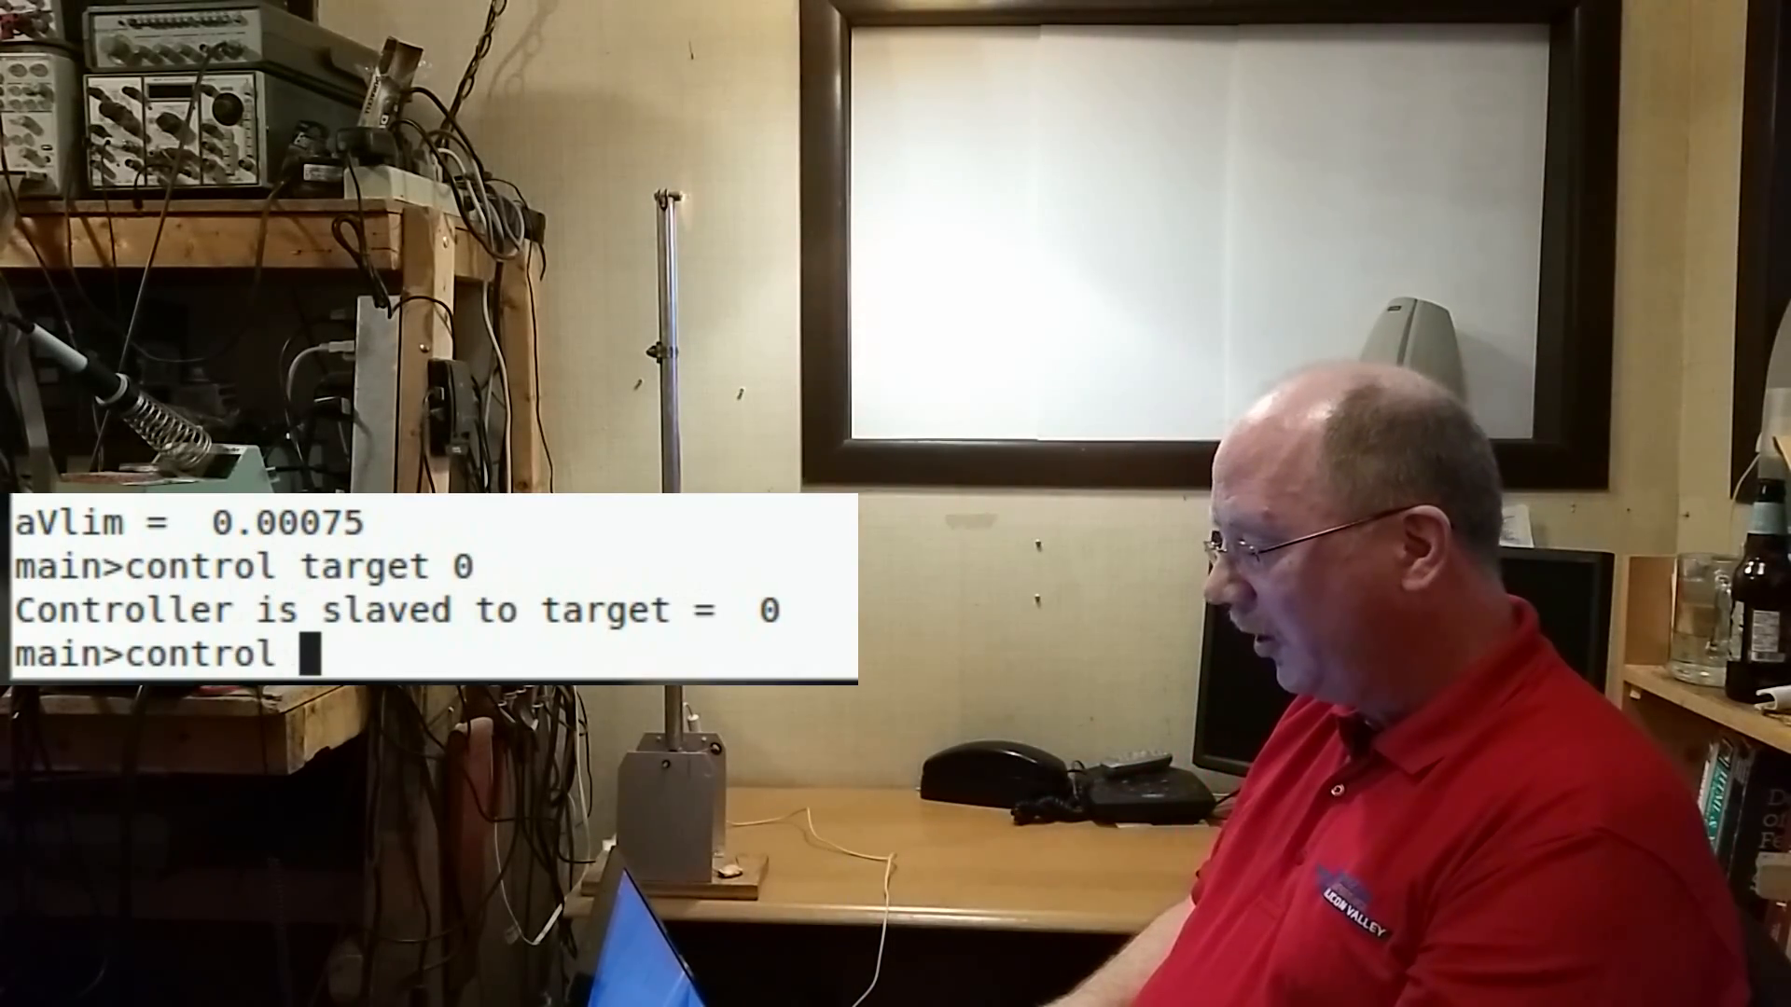
type("targ")
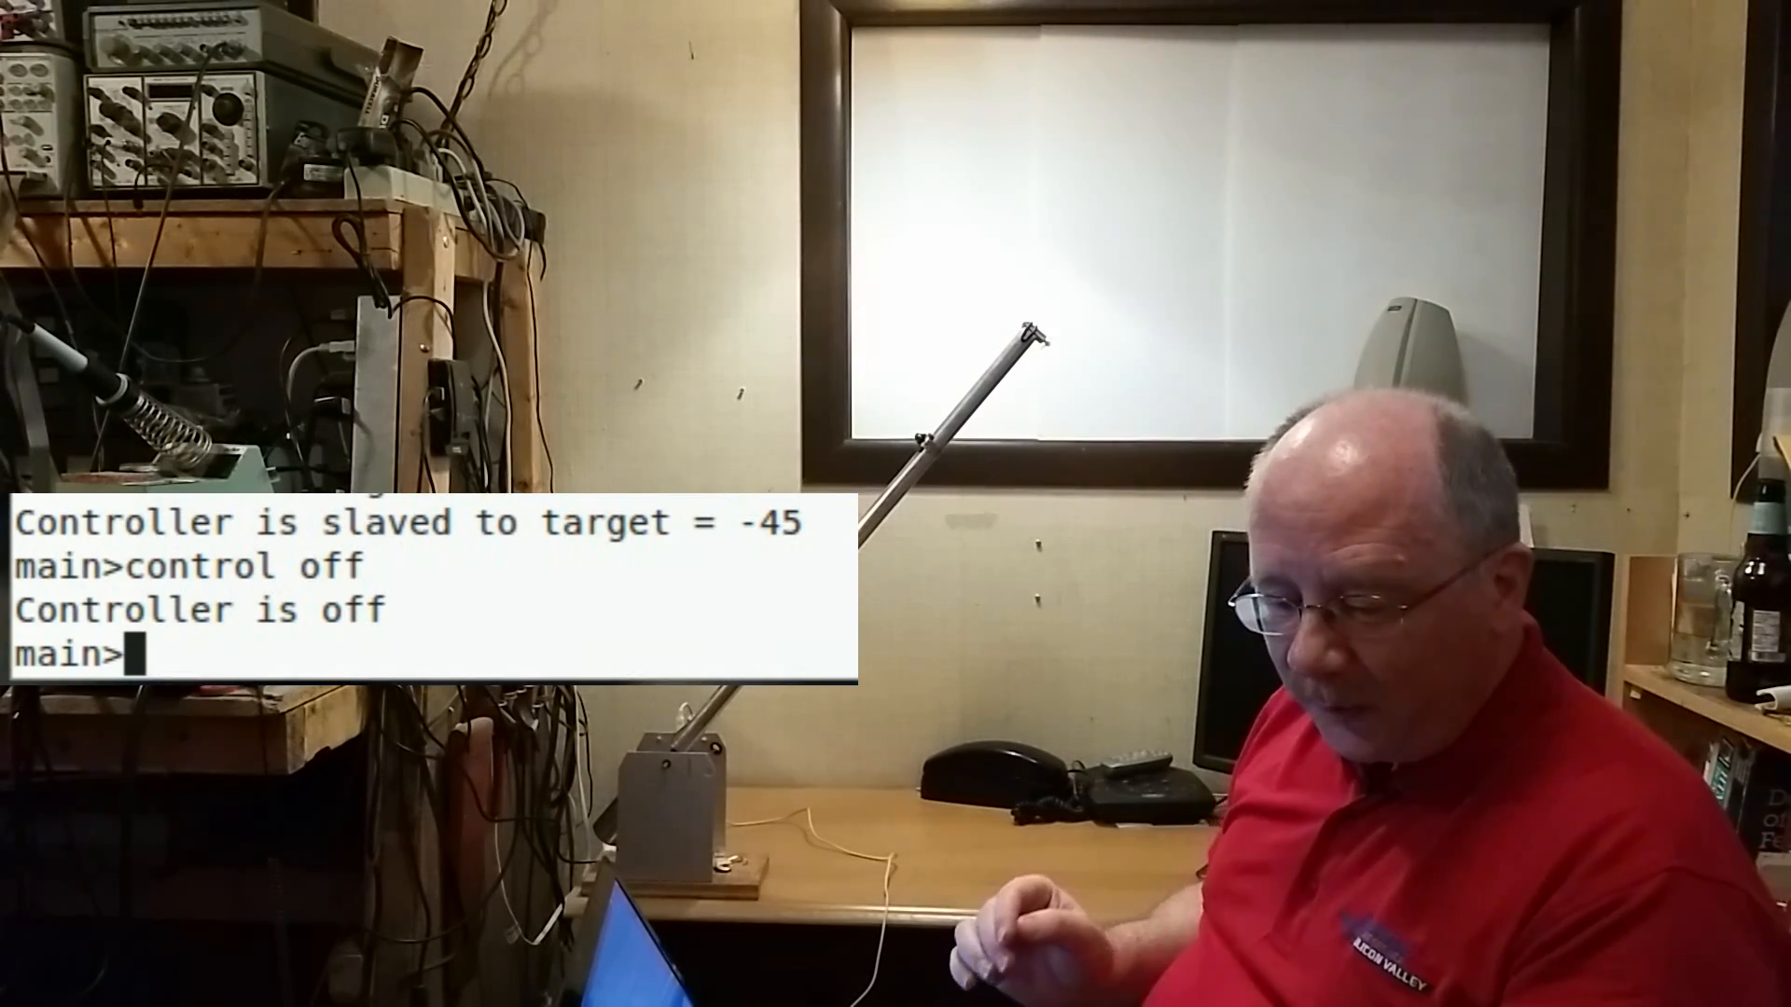
type("ailim 0.1")
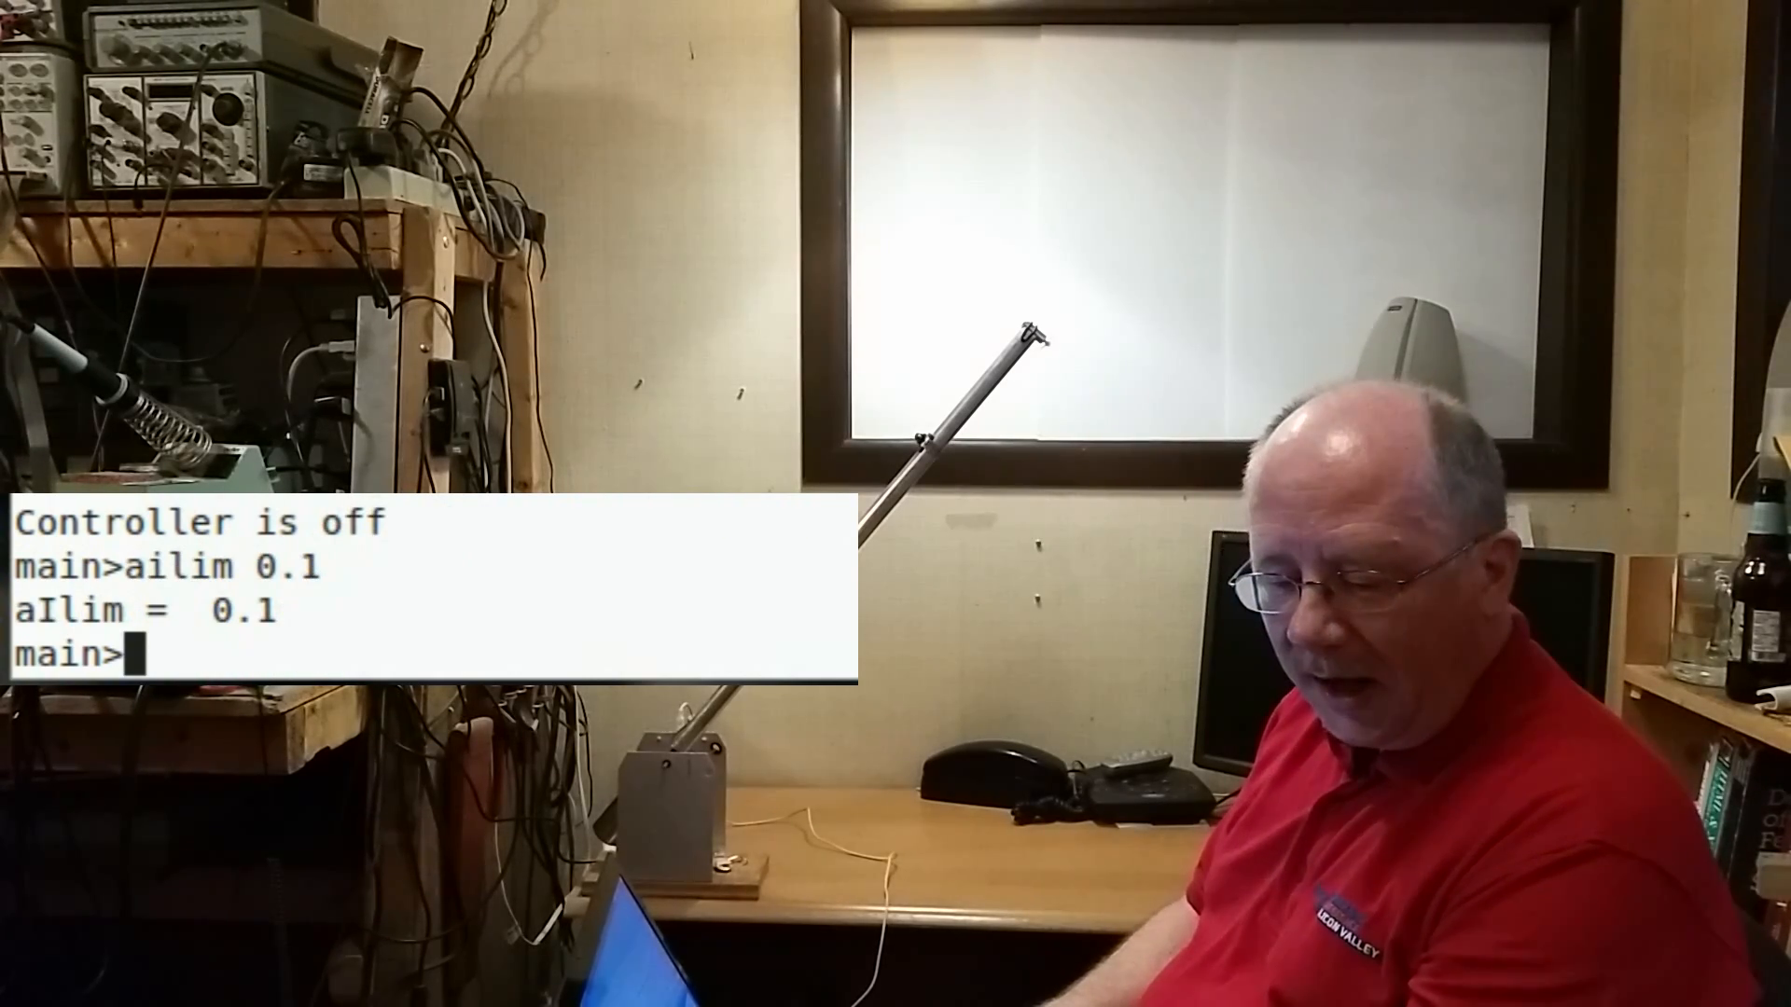
type("control off")
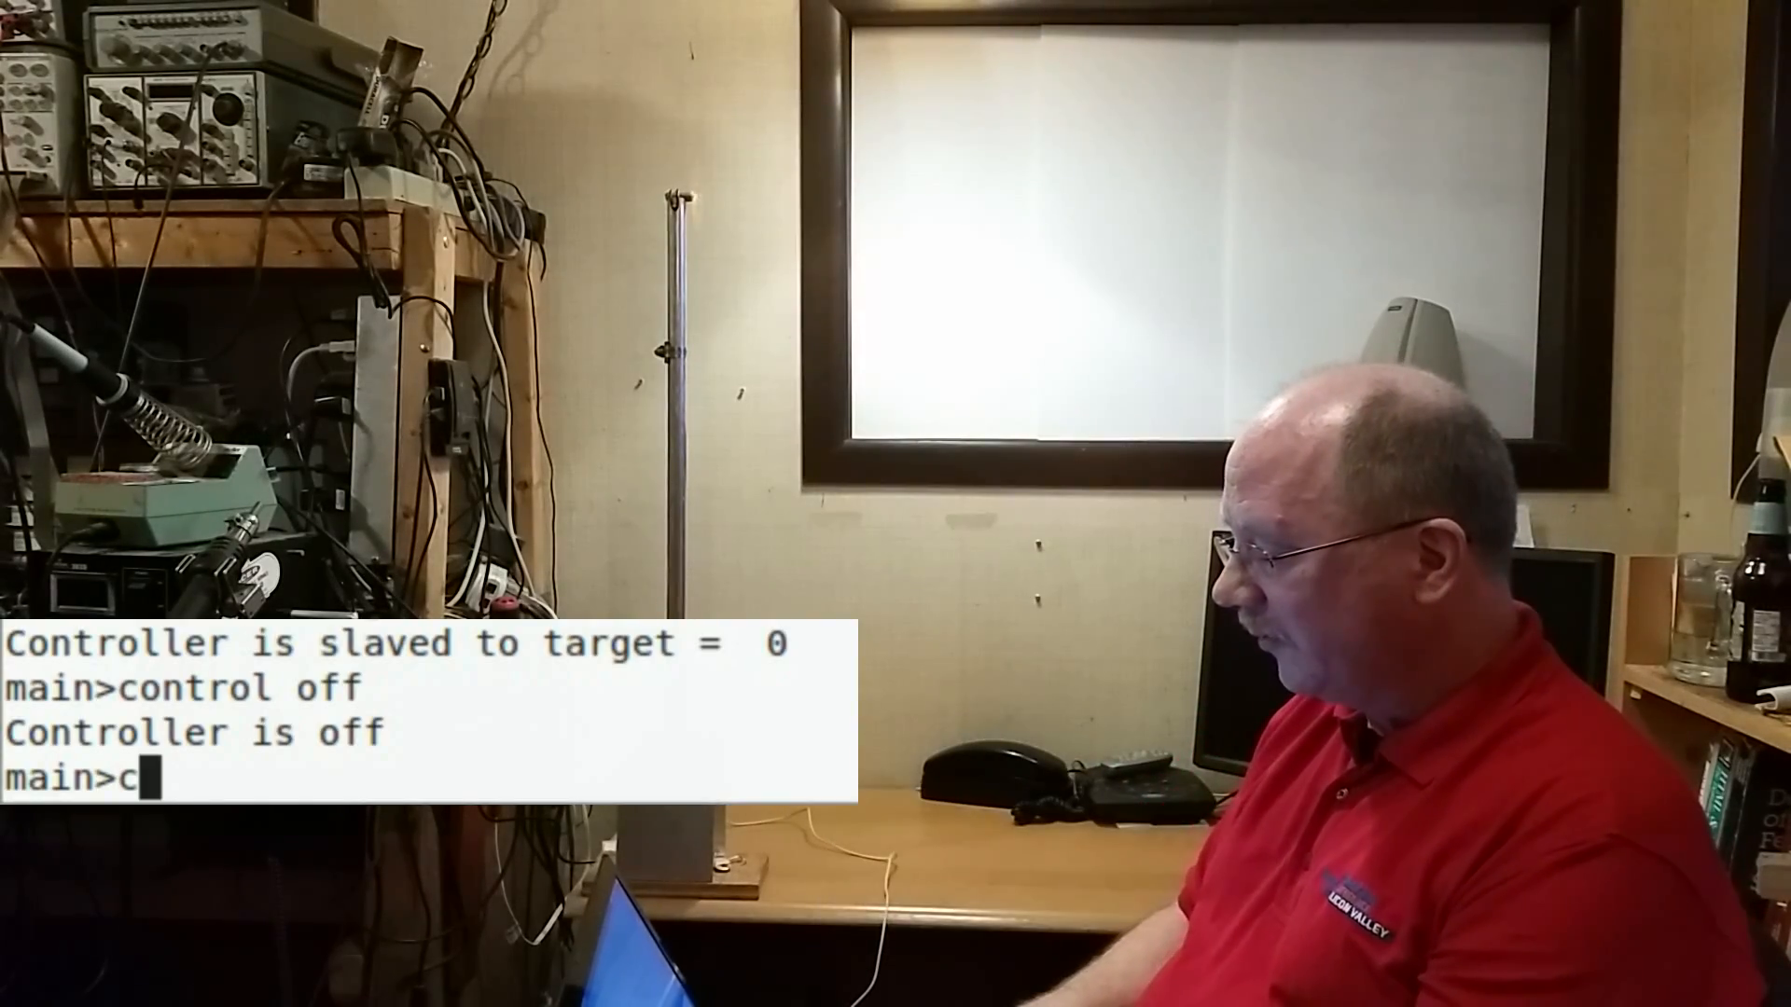
type("ontrol target -")
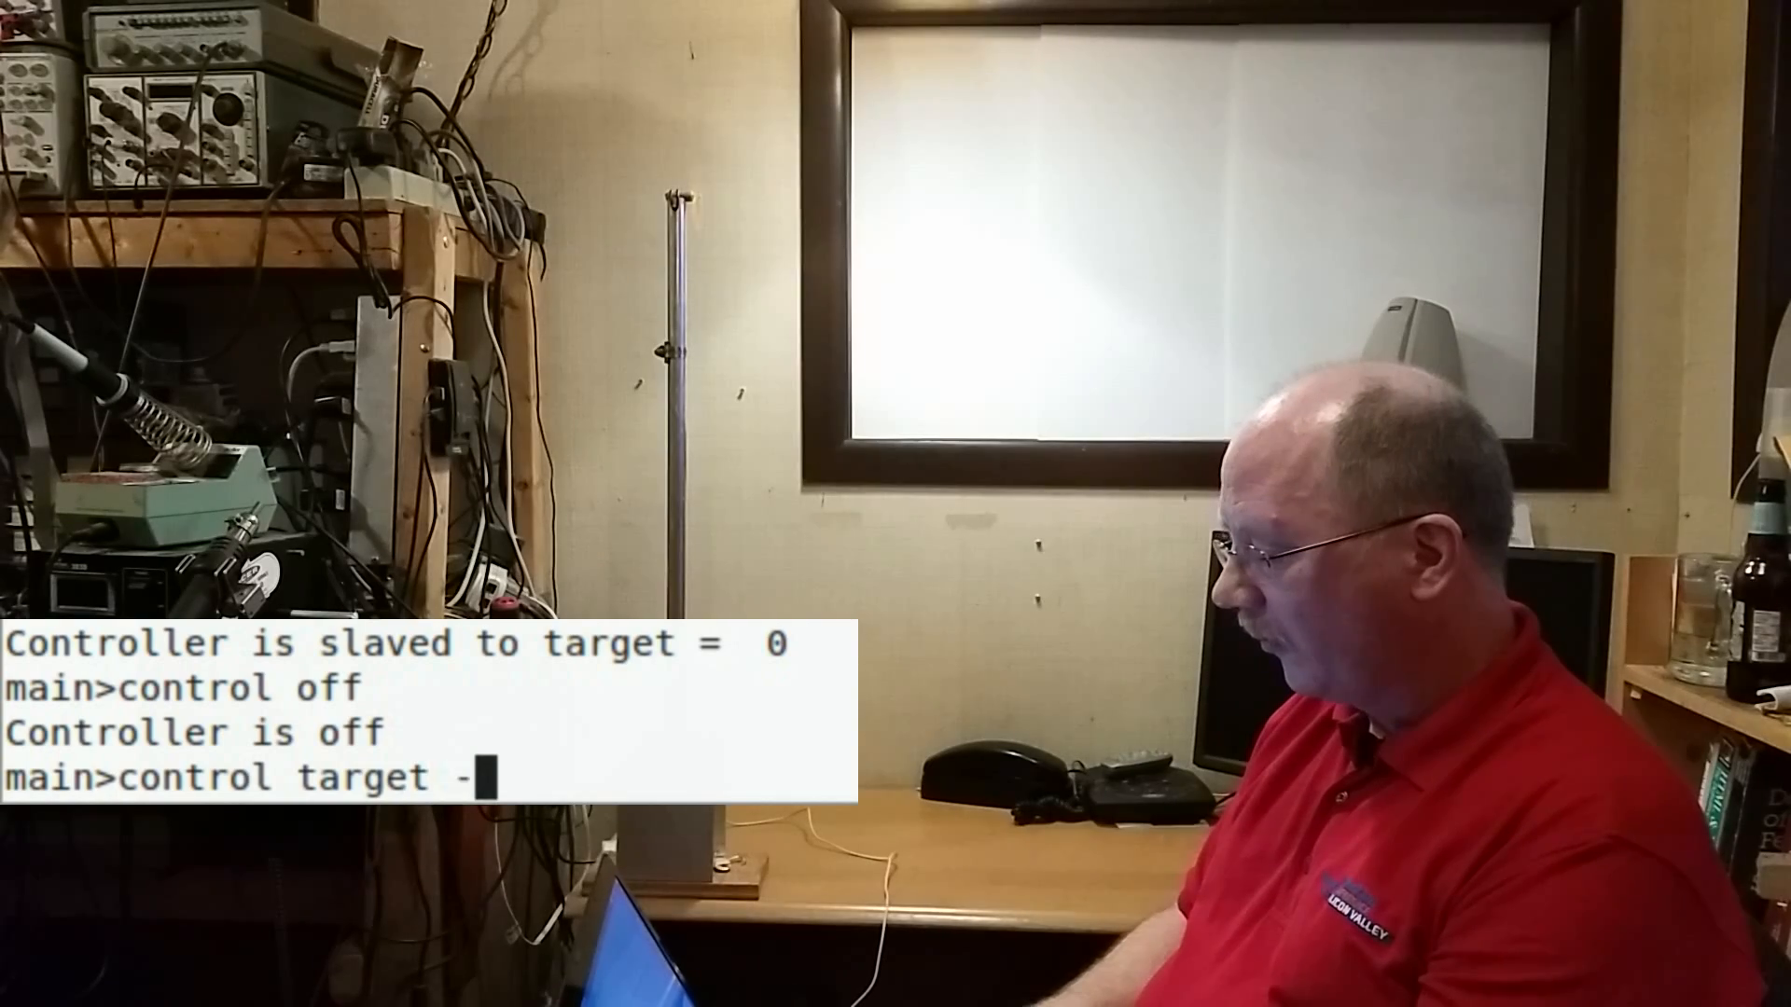
type("45")
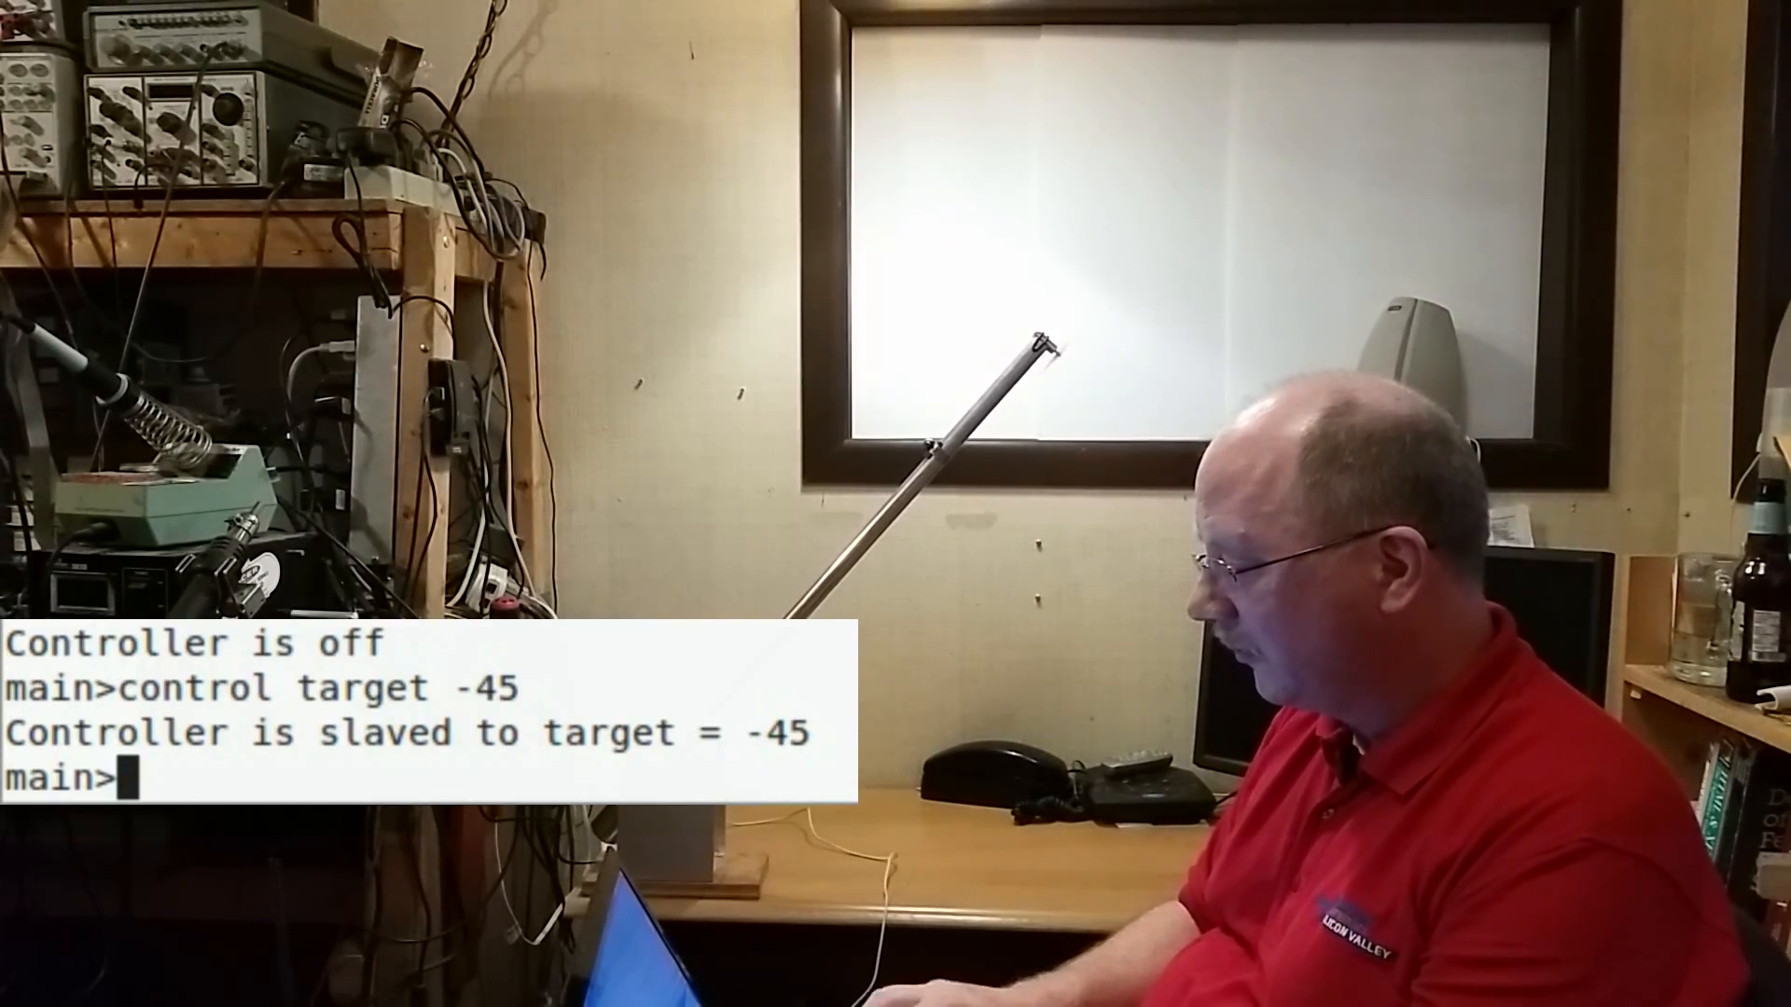